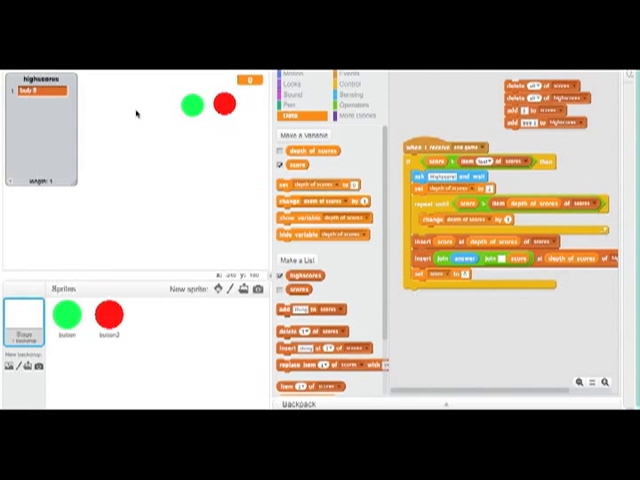
mouse_move(198, 139)
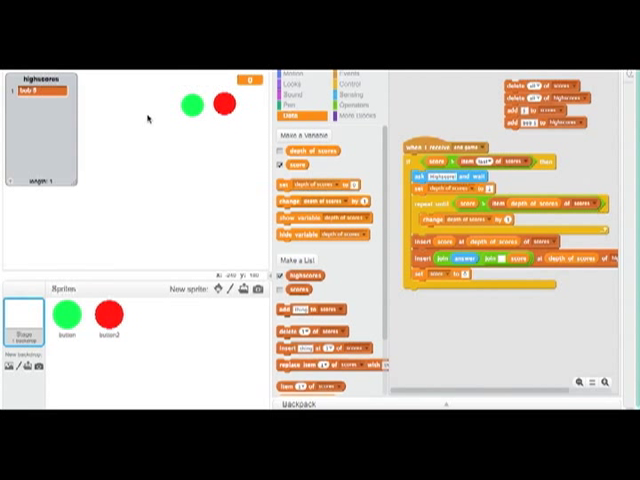
mouse_move(220, 148)
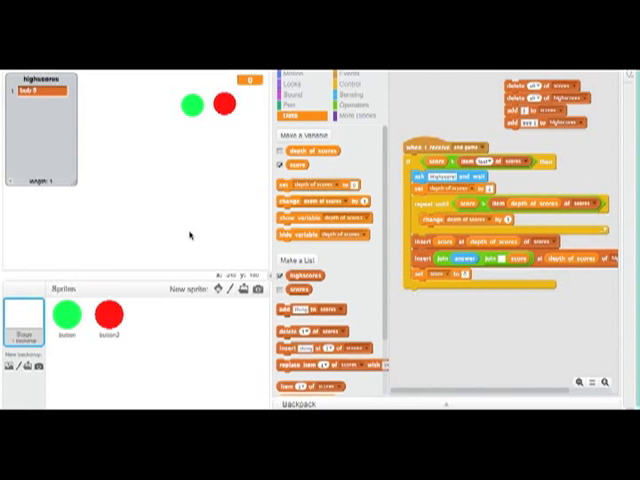
mouse_move(118, 248)
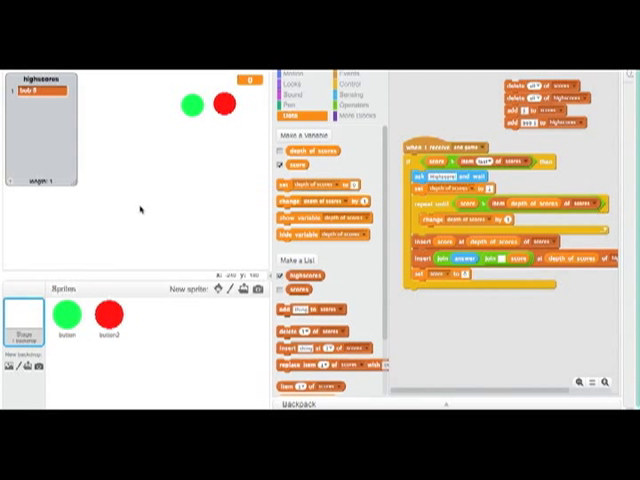
mouse_move(155, 207)
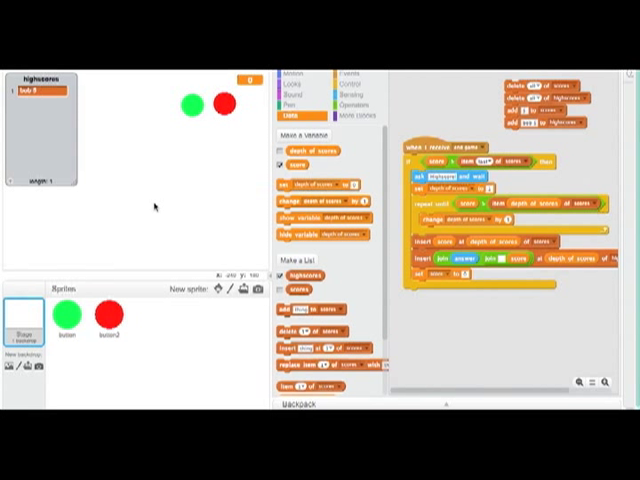
mouse_move(177, 167)
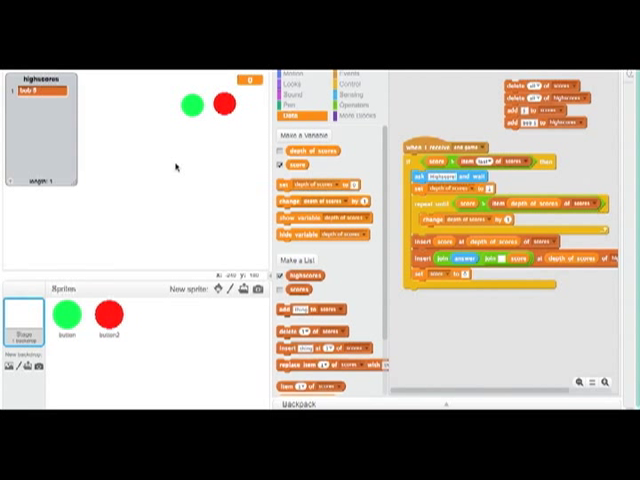
mouse_move(128, 214)
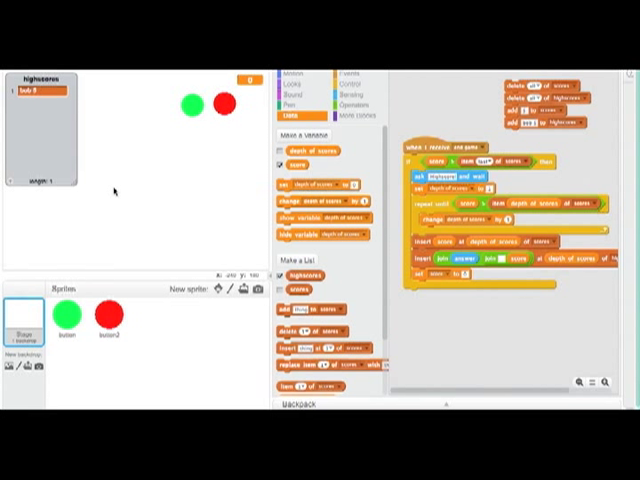
mouse_move(147, 232)
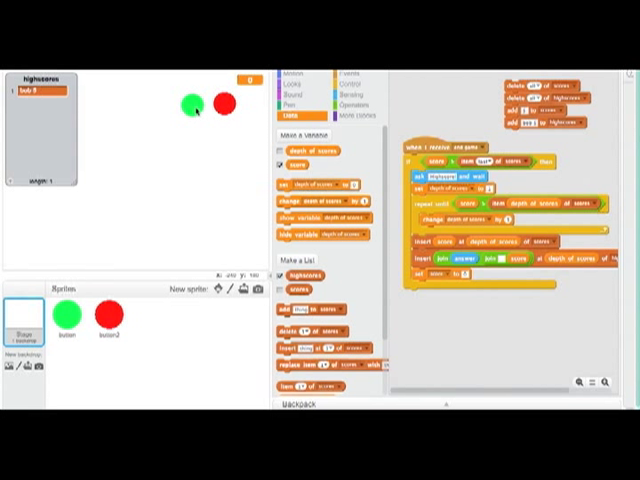
Step: Click the green button sprite to score a point during the round
left_click(65, 325)
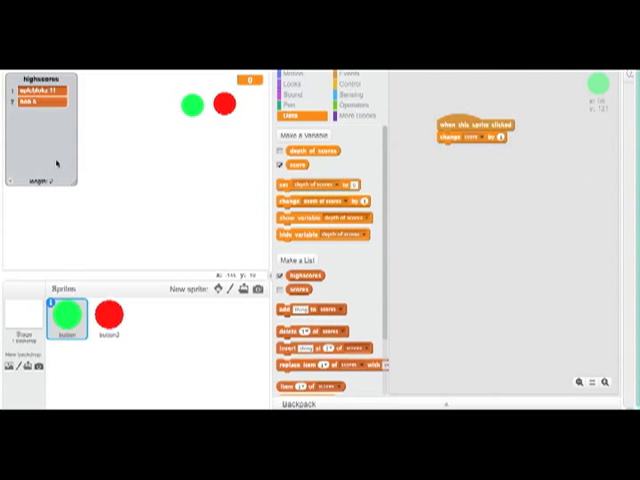
mouse_move(103, 273)
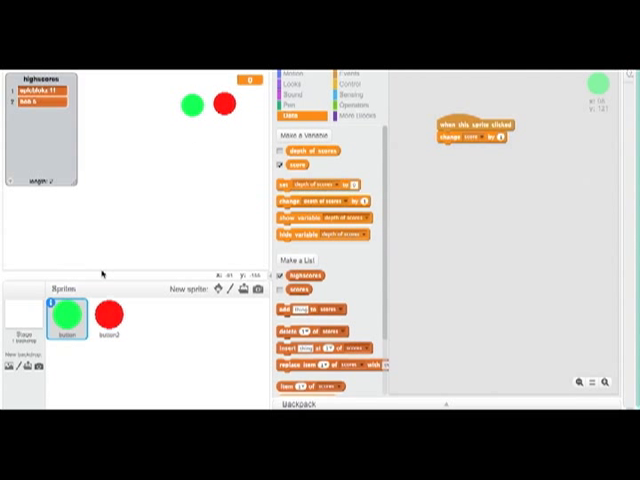
mouse_move(168, 357)
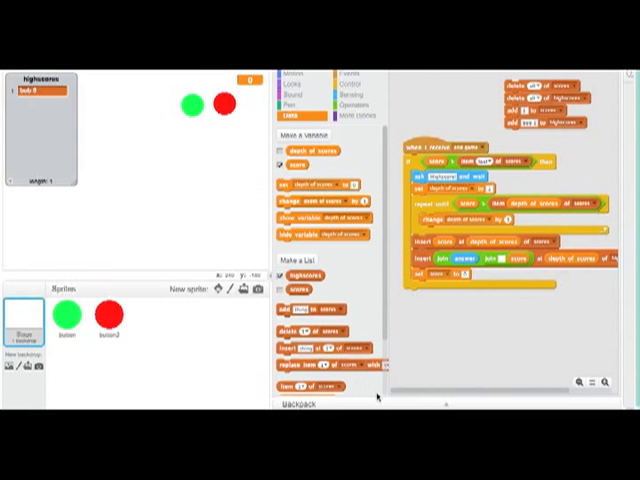
mouse_move(318, 297)
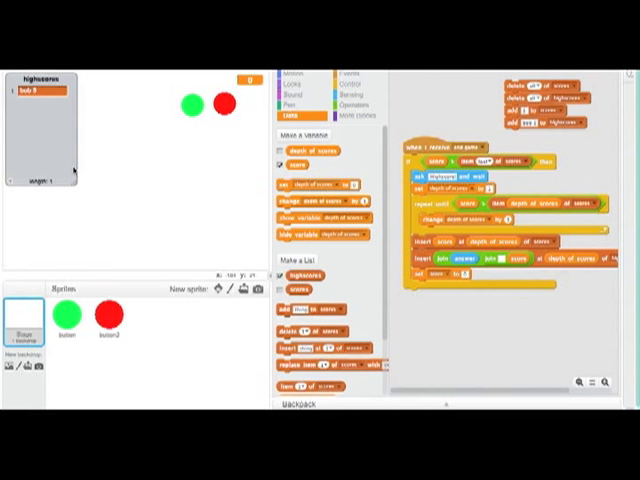
mouse_move(215, 220)
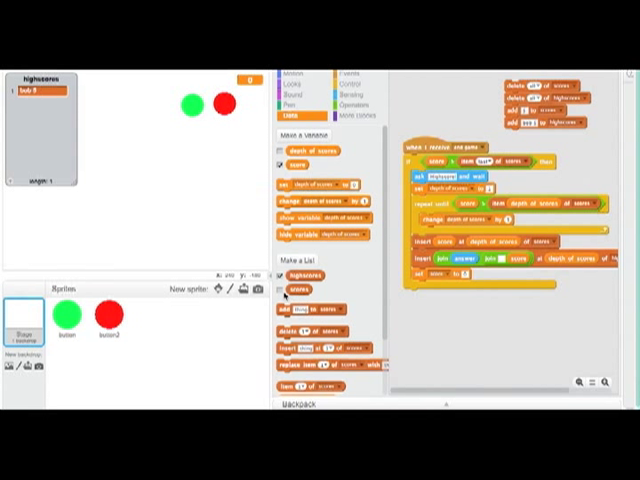
left_click(285, 291)
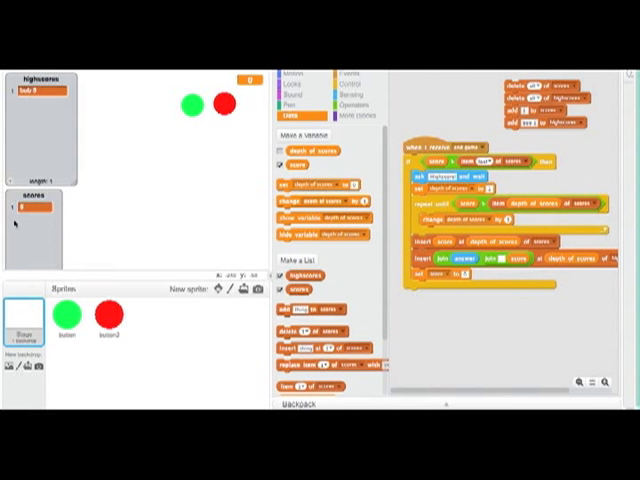
mouse_move(247, 353)
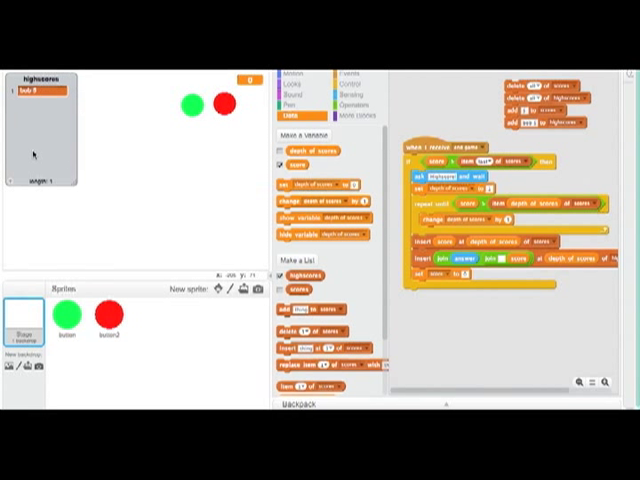
mouse_move(115, 120)
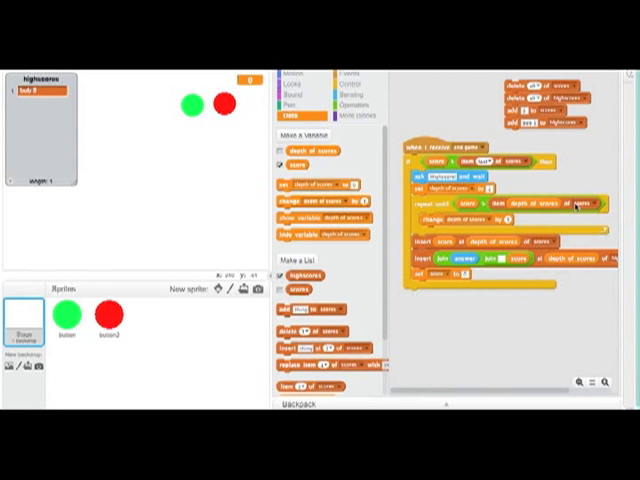
mouse_move(592, 167)
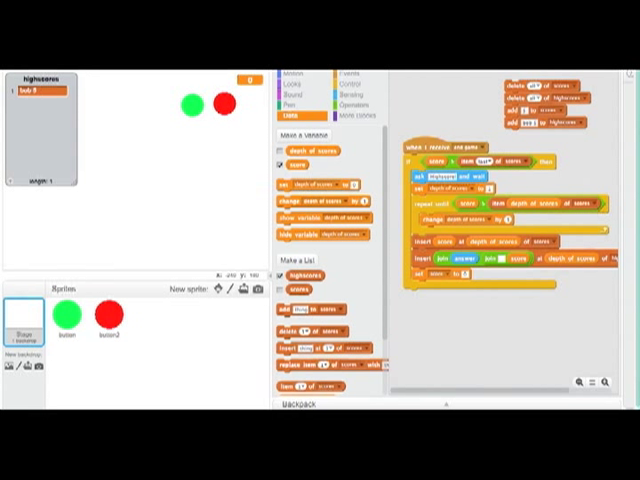
mouse_move(72, 88)
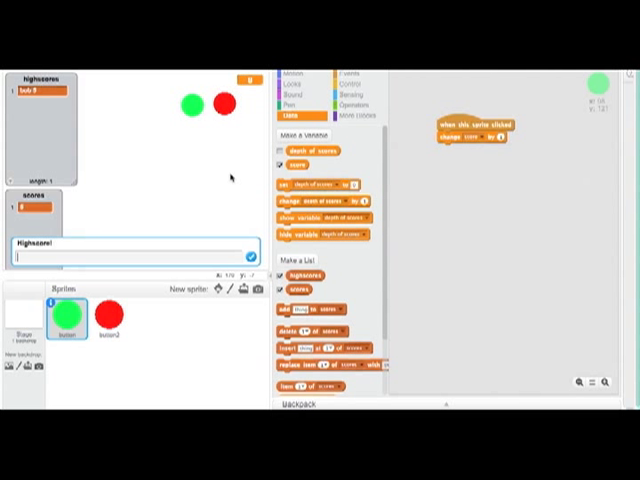
Step: Type the name 'epin' into the Highscore! prompt
type("epin")
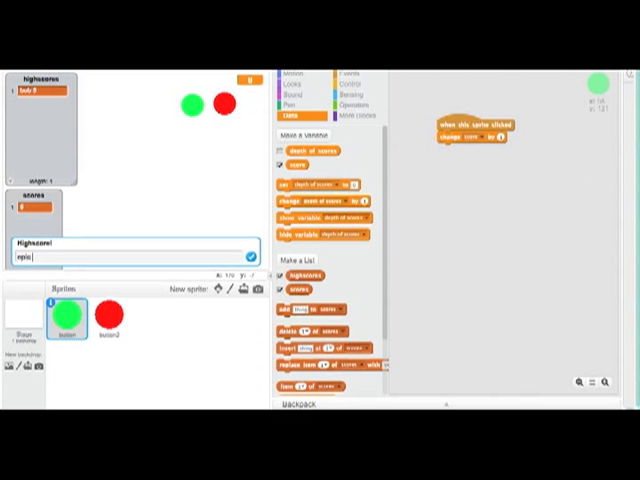